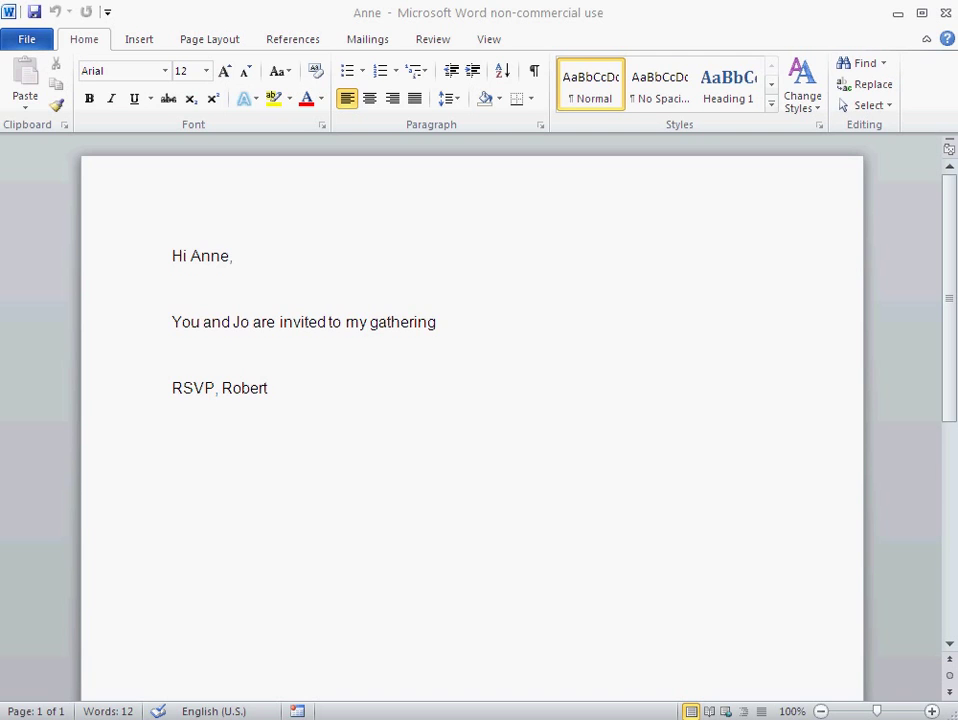
mouse_move(301, 386)
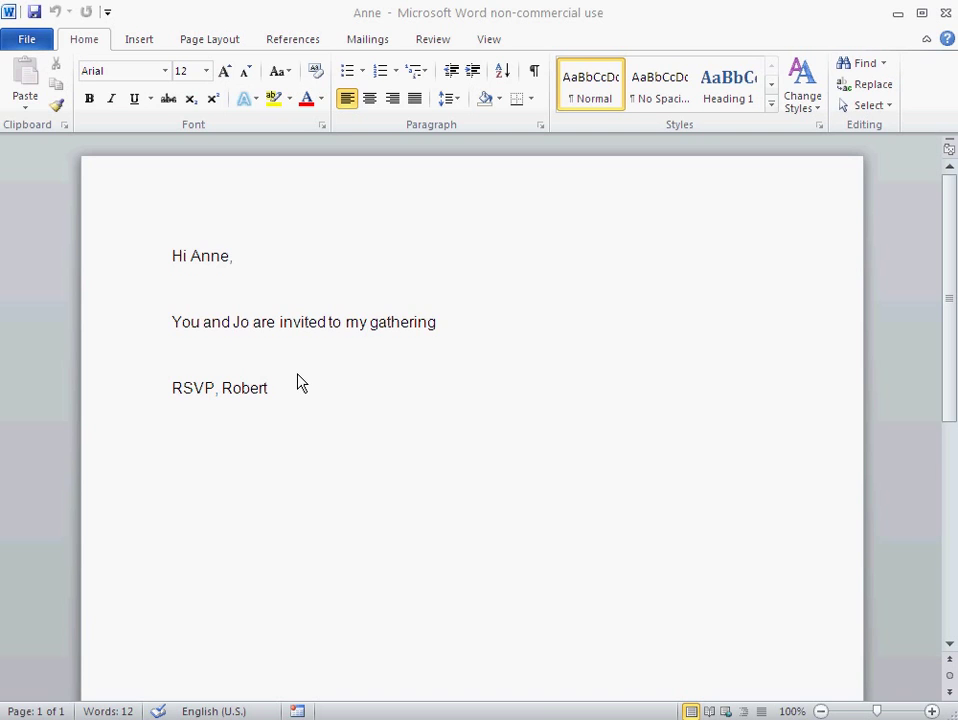
mouse_move(245, 332)
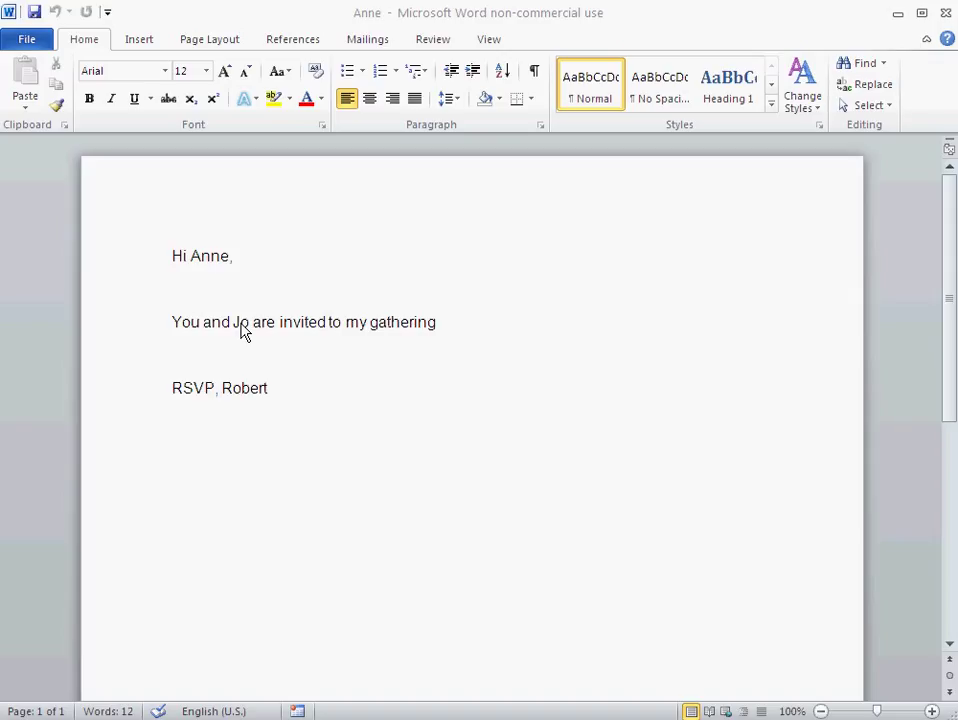
mouse_move(158, 230)
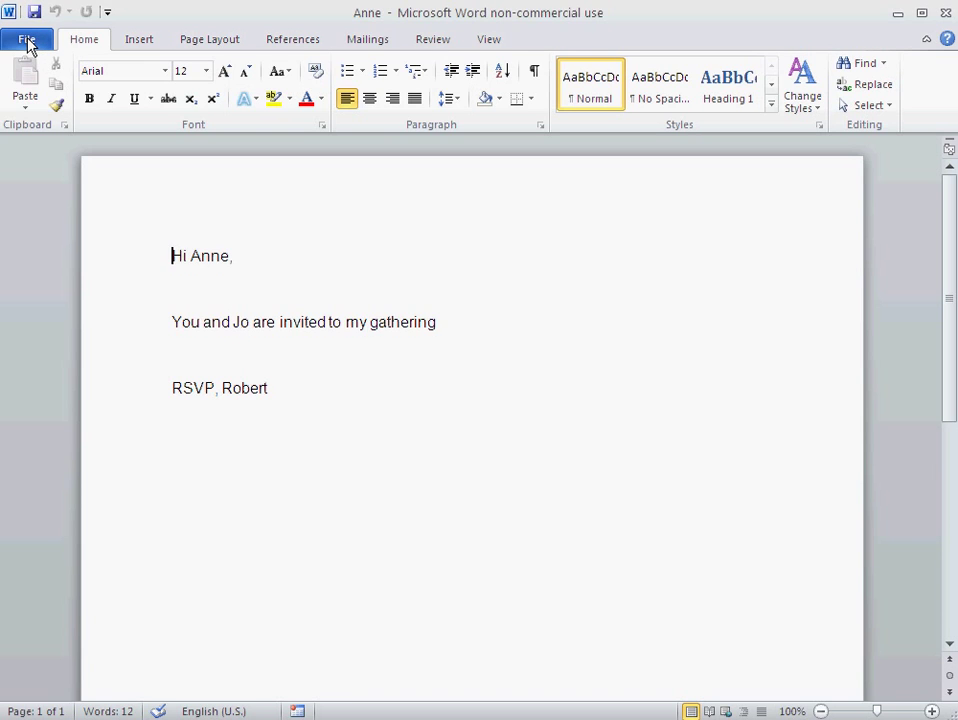
Save the Anne letter as a separate copy named Ralf in the Gathering Invites folder.
click(27, 39)
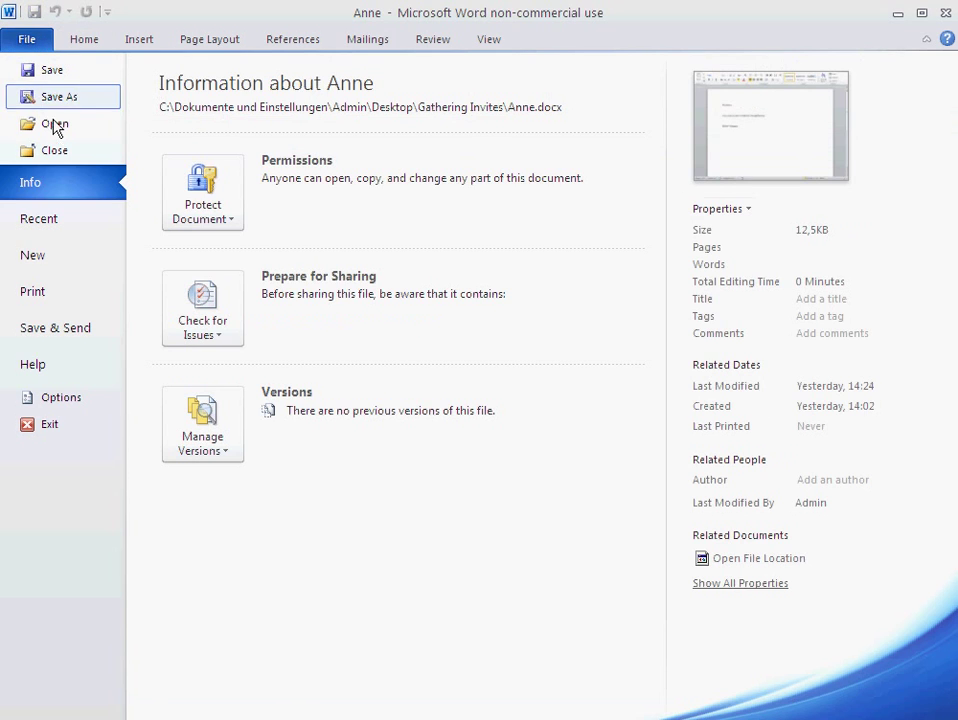
click(27, 38)
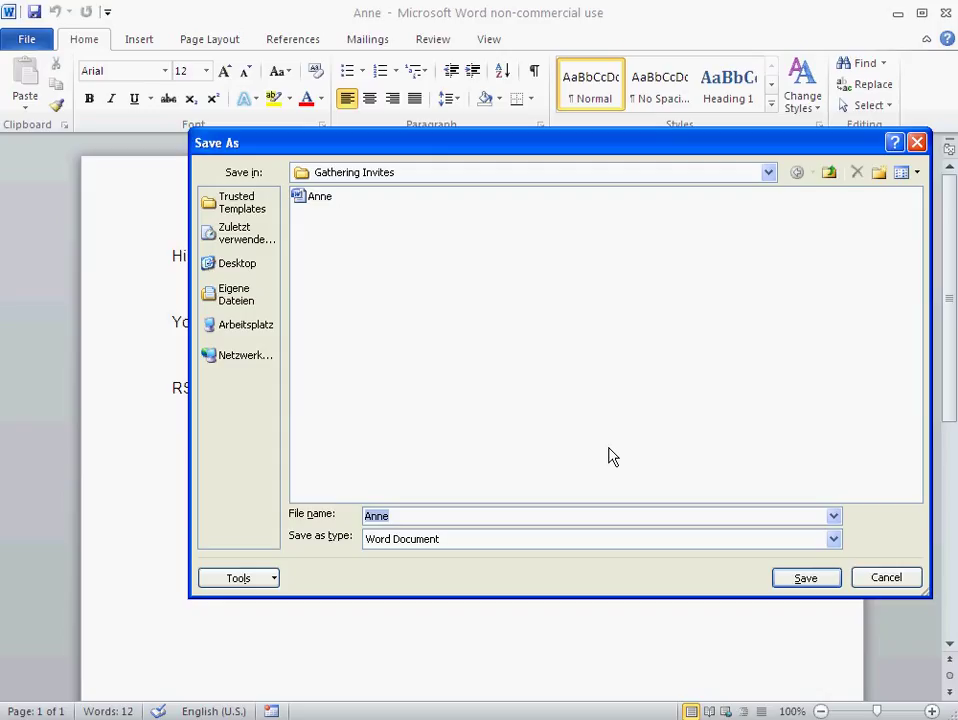
text(Ralf)
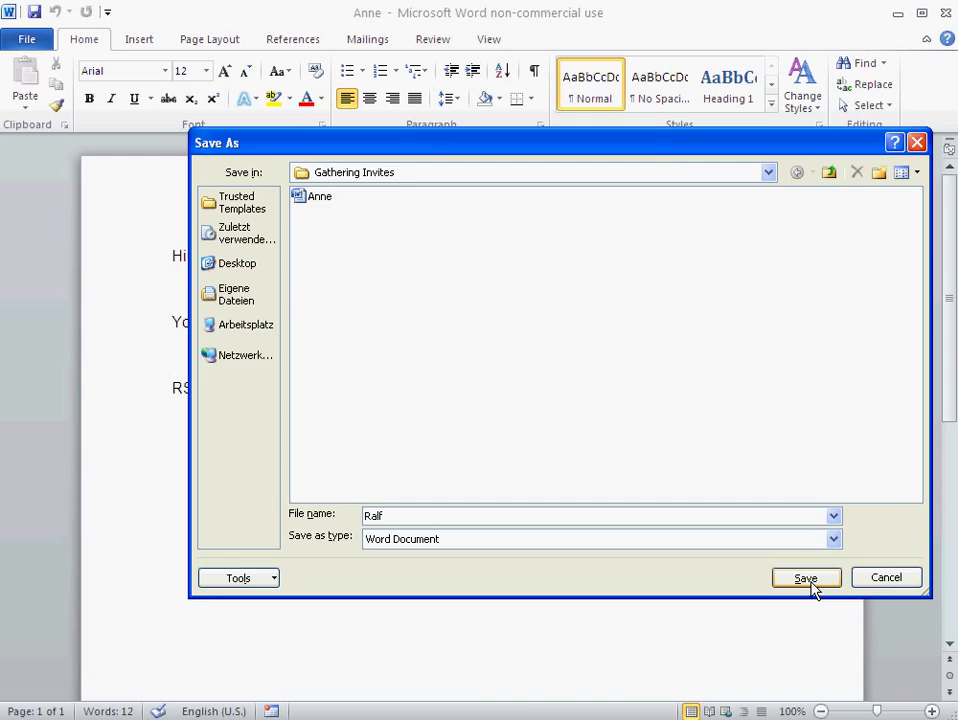
click(805, 577)
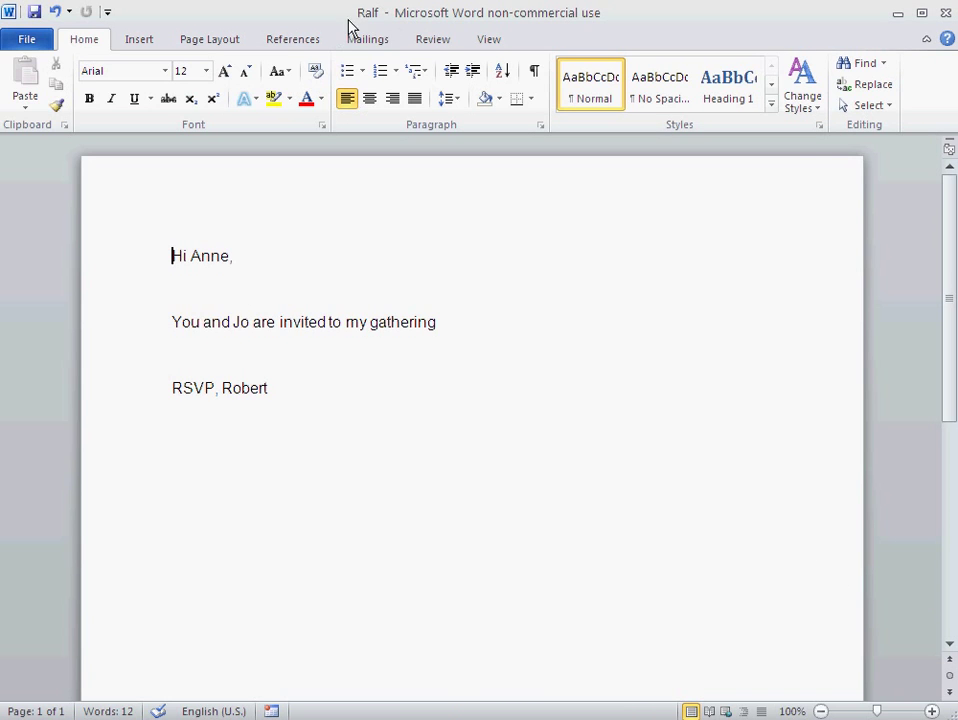
mouse_move(211, 256)
text(Hi R)
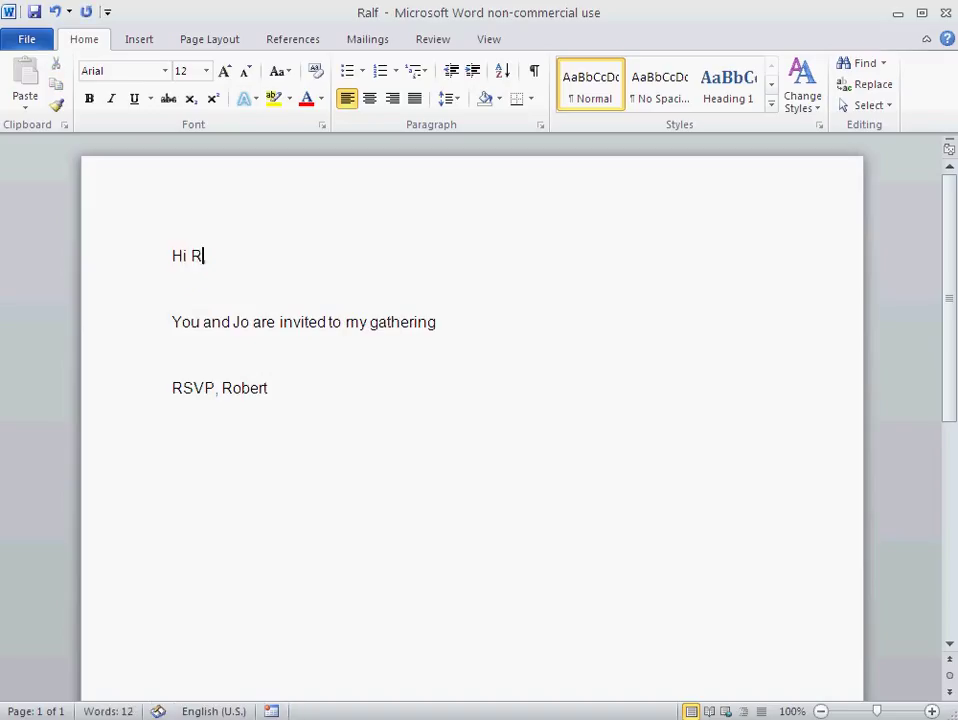
Change the greeting to Ralf, replace the friend's name Jo with Maria, and save.
text(alf)
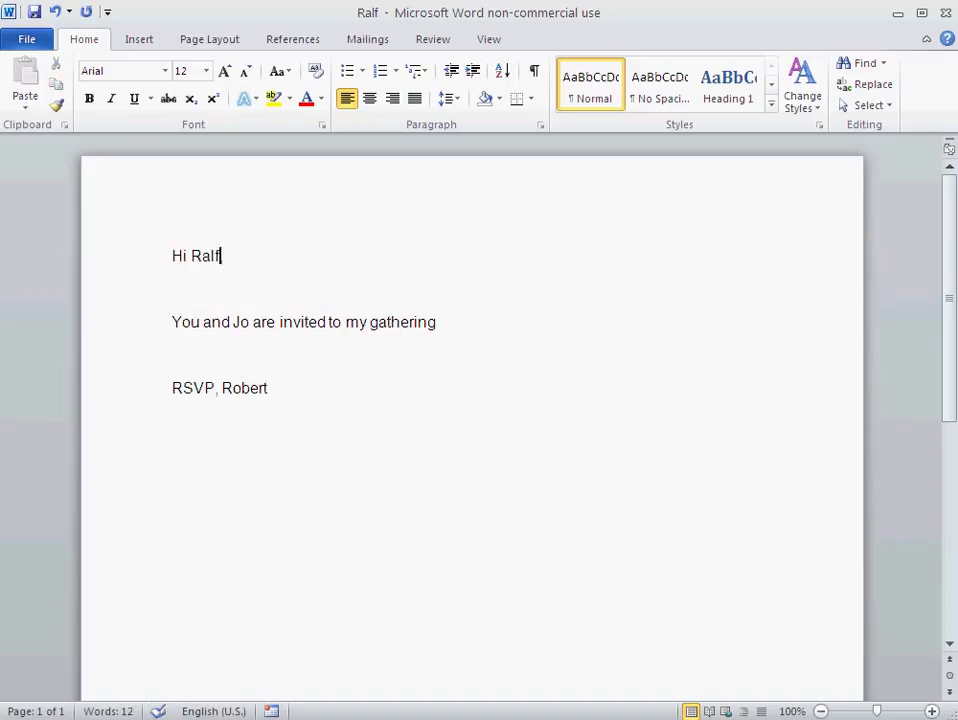
double_click(241, 321)
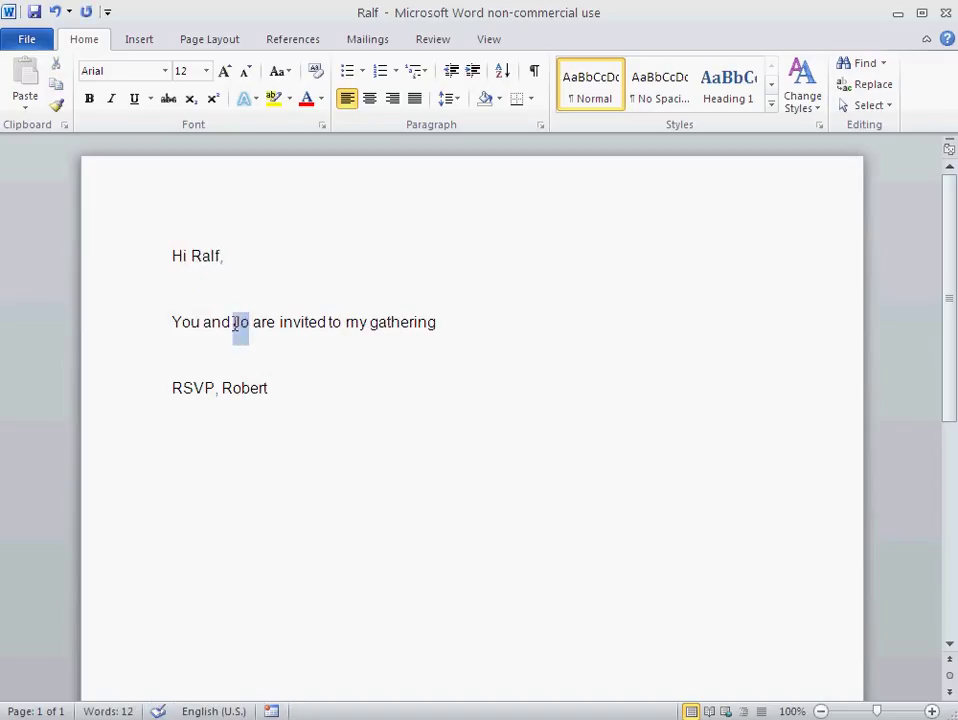
double_click(240, 321)
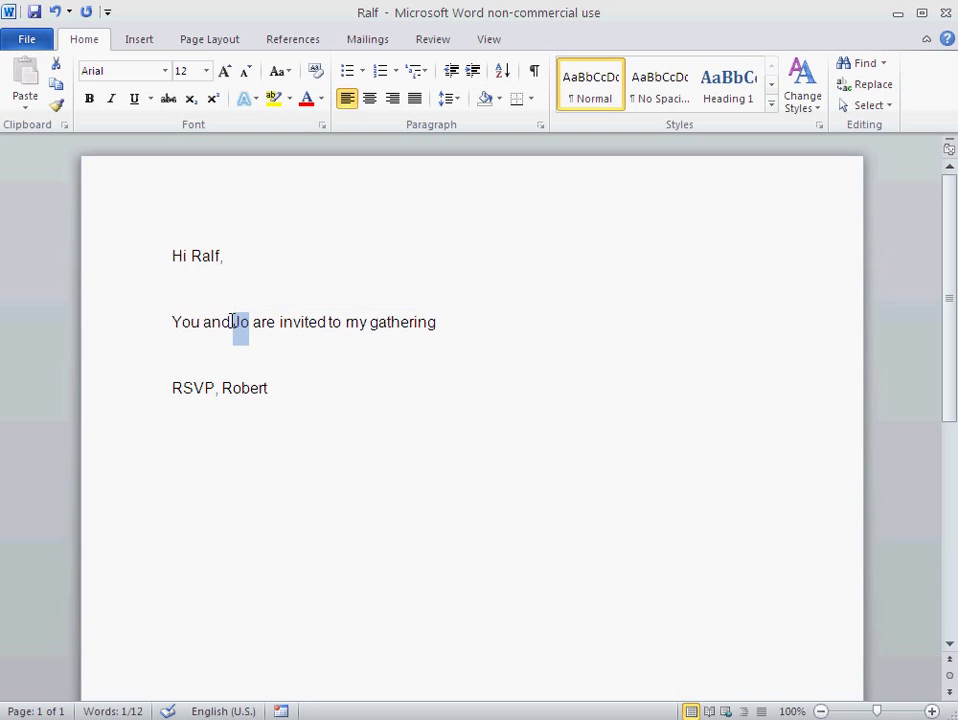
text(Mari)
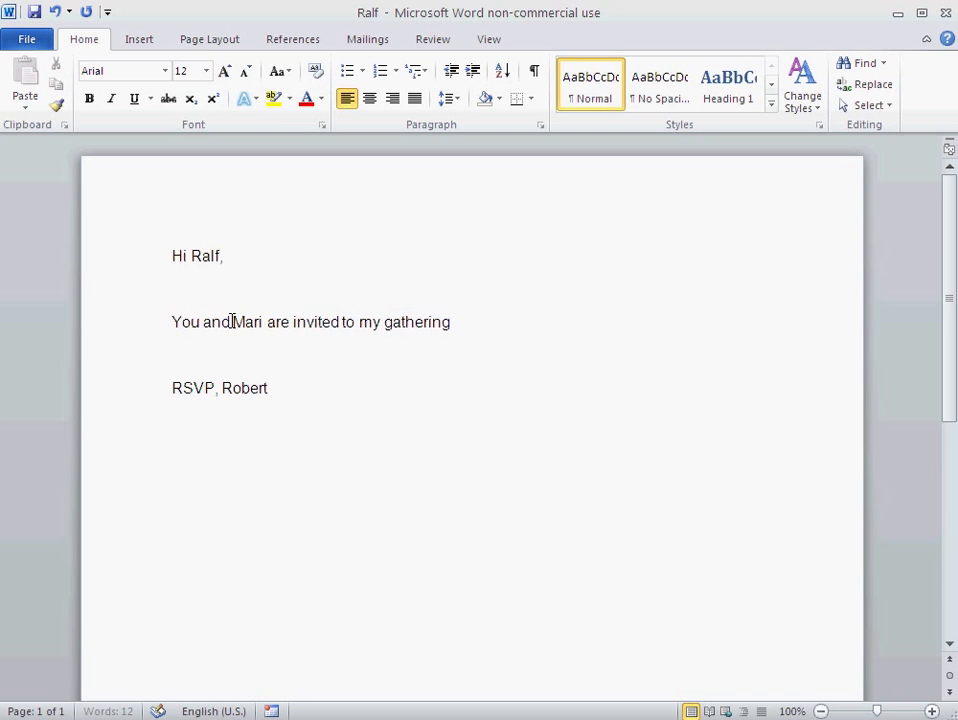
text(a)
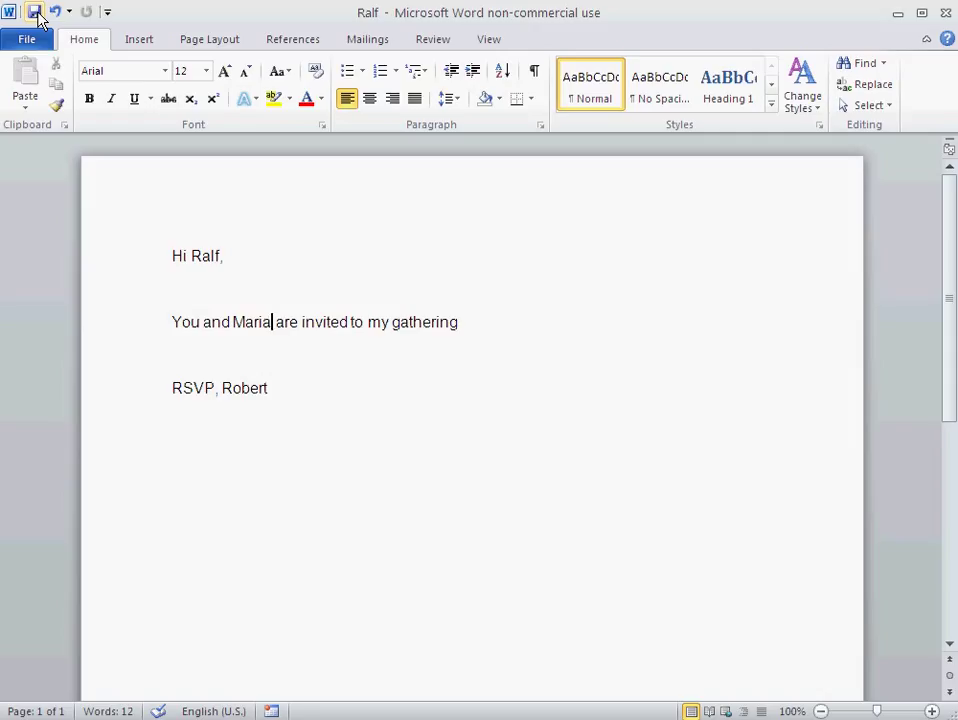
click(27, 38)
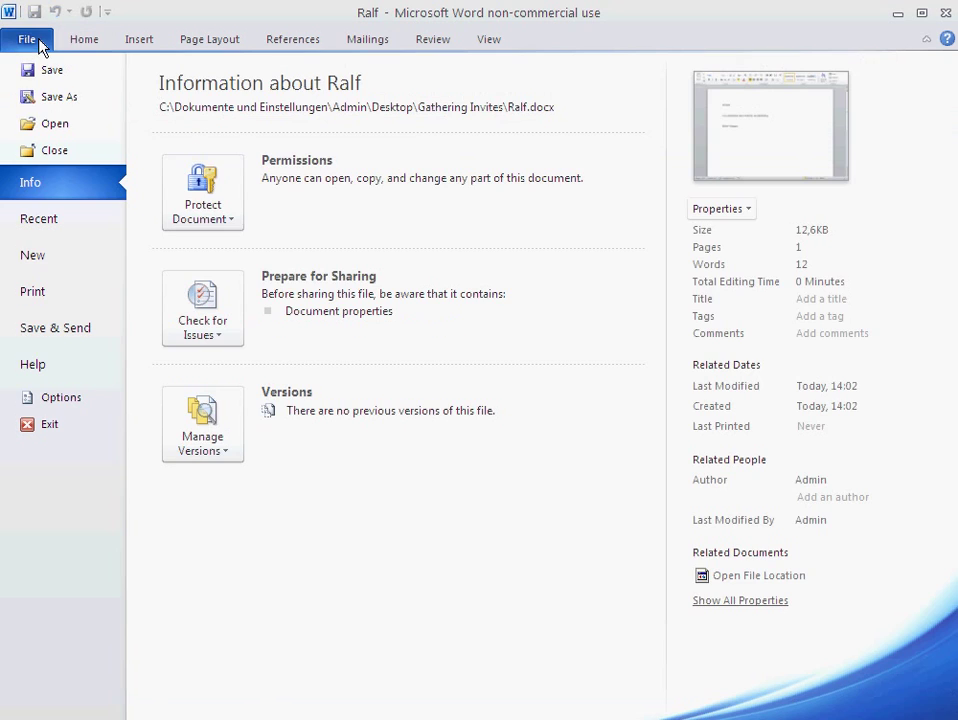
Save the letter as another copy named Cindy.
click(55, 96)
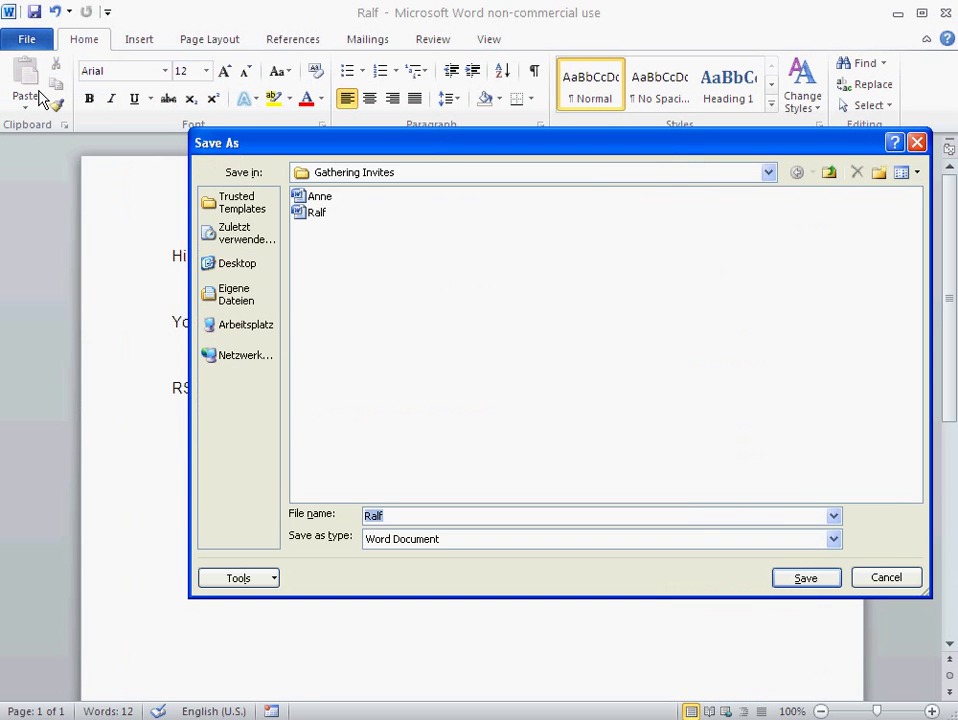
mouse_move(318, 212)
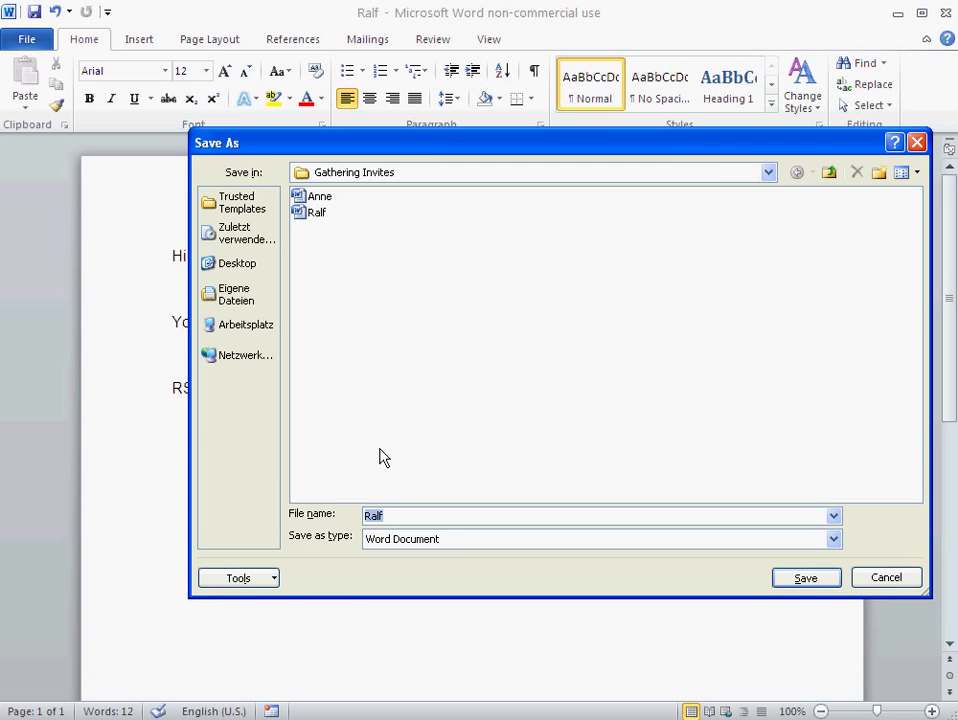
text(Cindy)
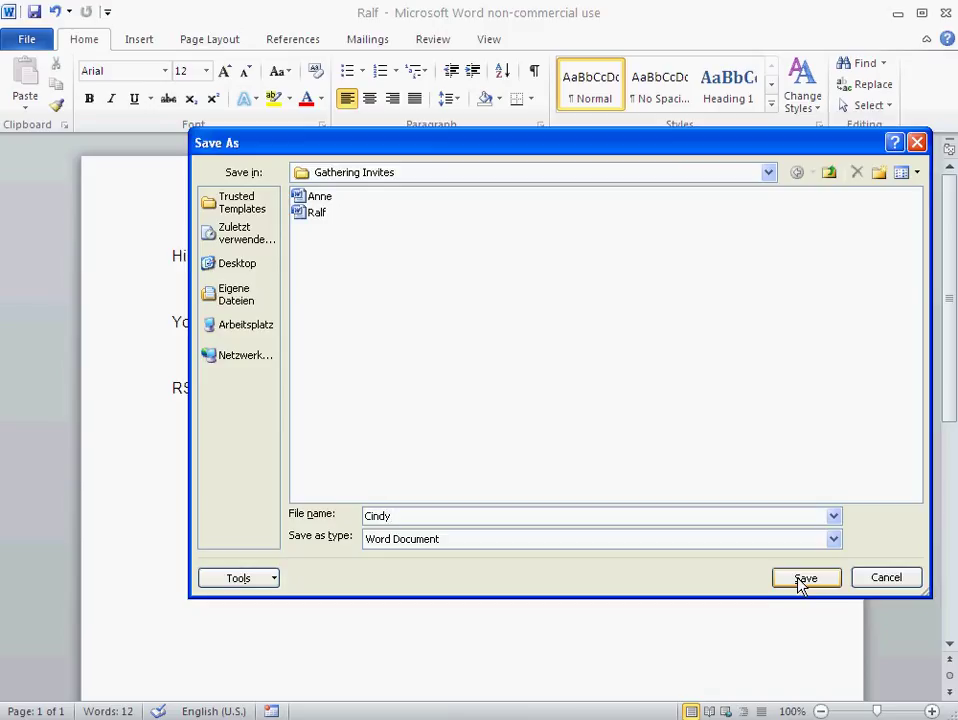
click(805, 577)
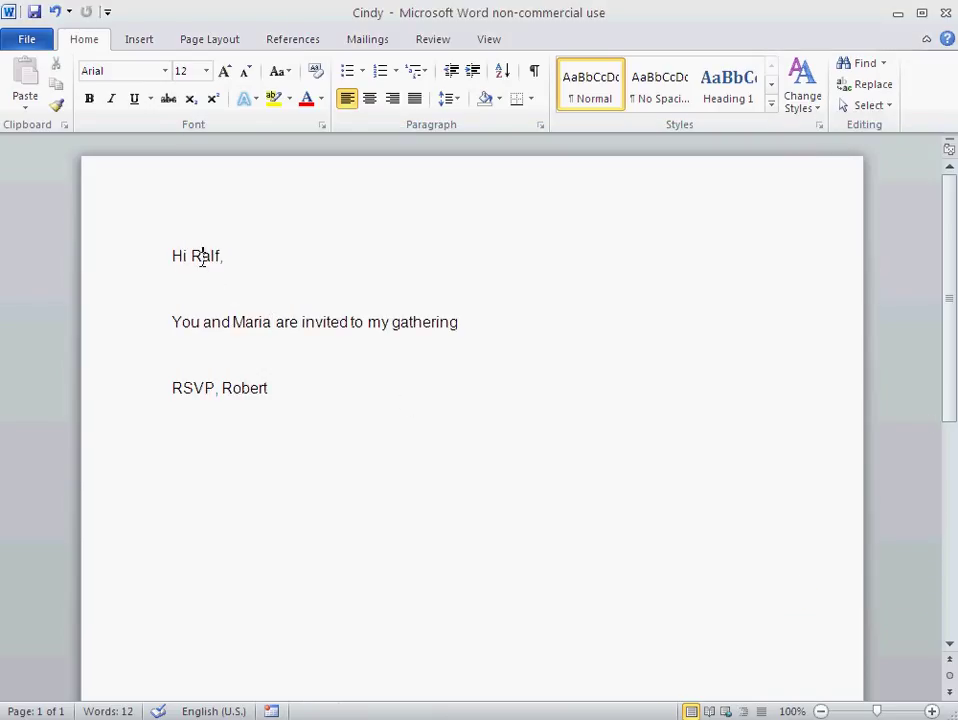
Change the greeting to Cindy and replace the friend's name Maria with Mike.
text(Cindy)
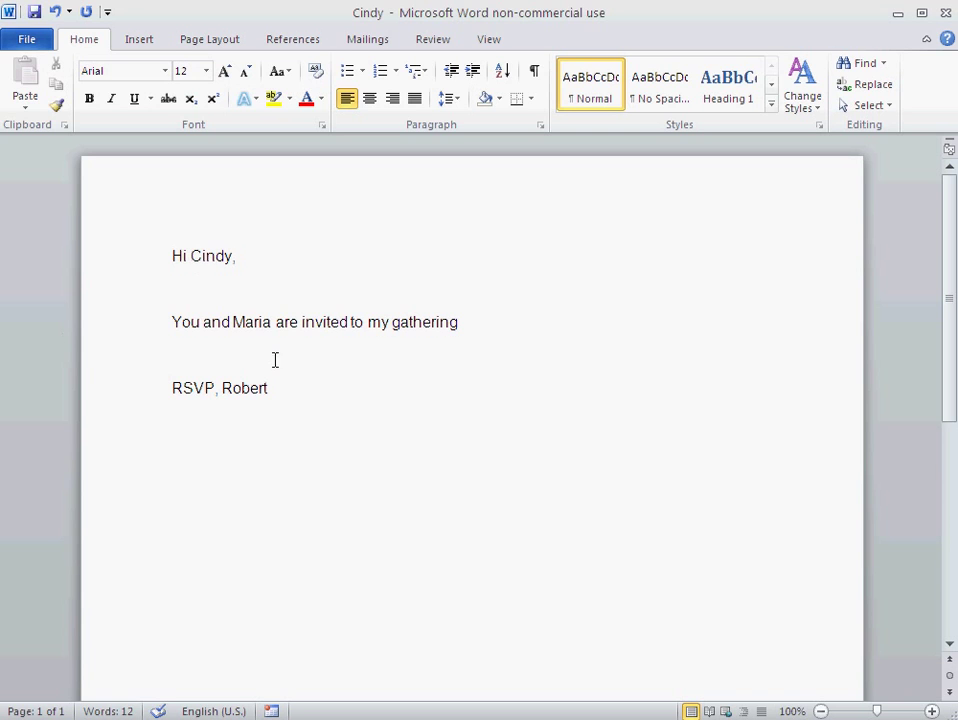
double_click(251, 322)
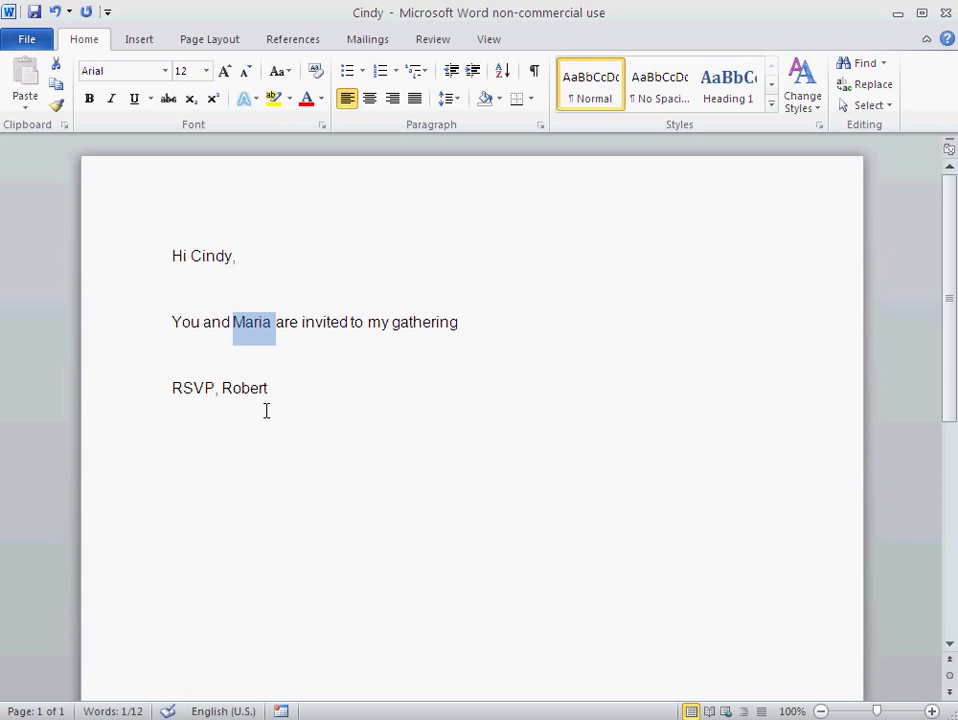
text(Mike)
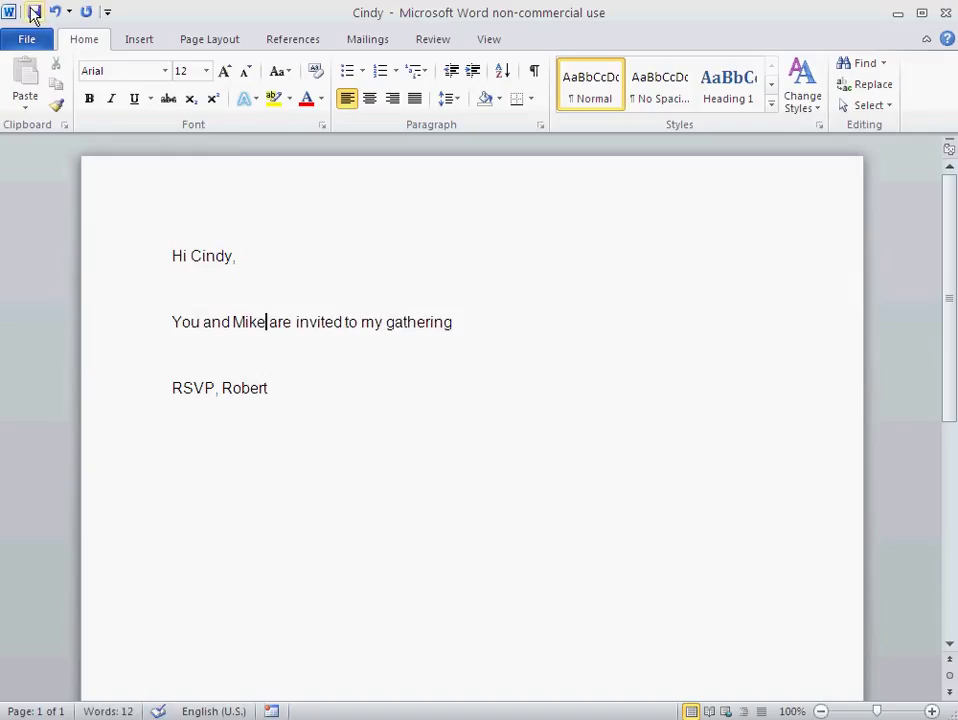
mouse_move(34, 12)
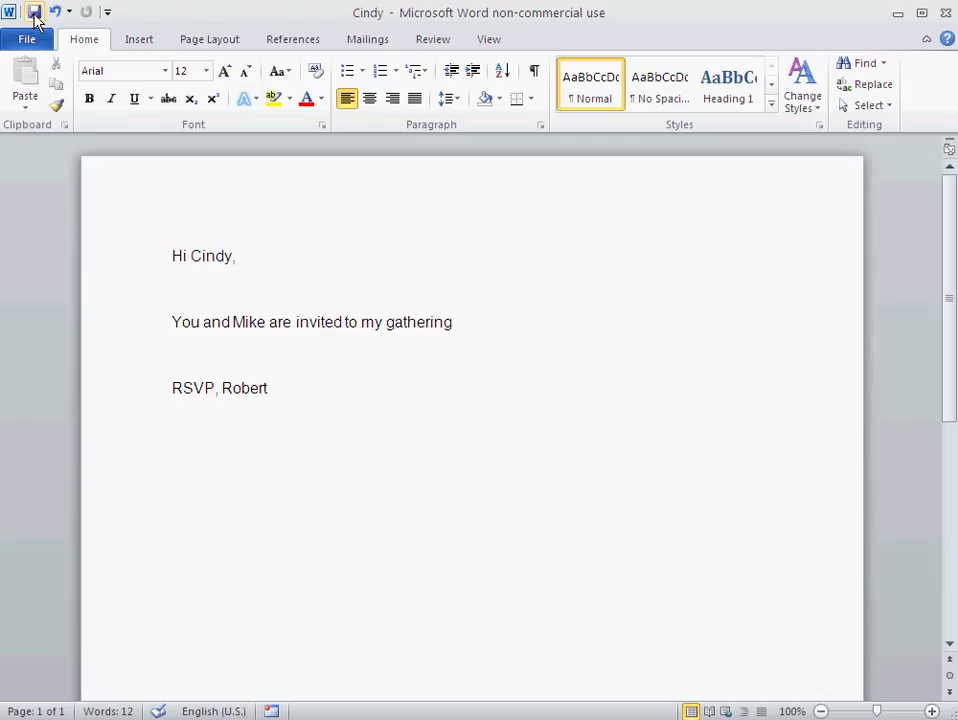
Save the Cindy letter with its updated greeting and friend name.
click(266, 321)
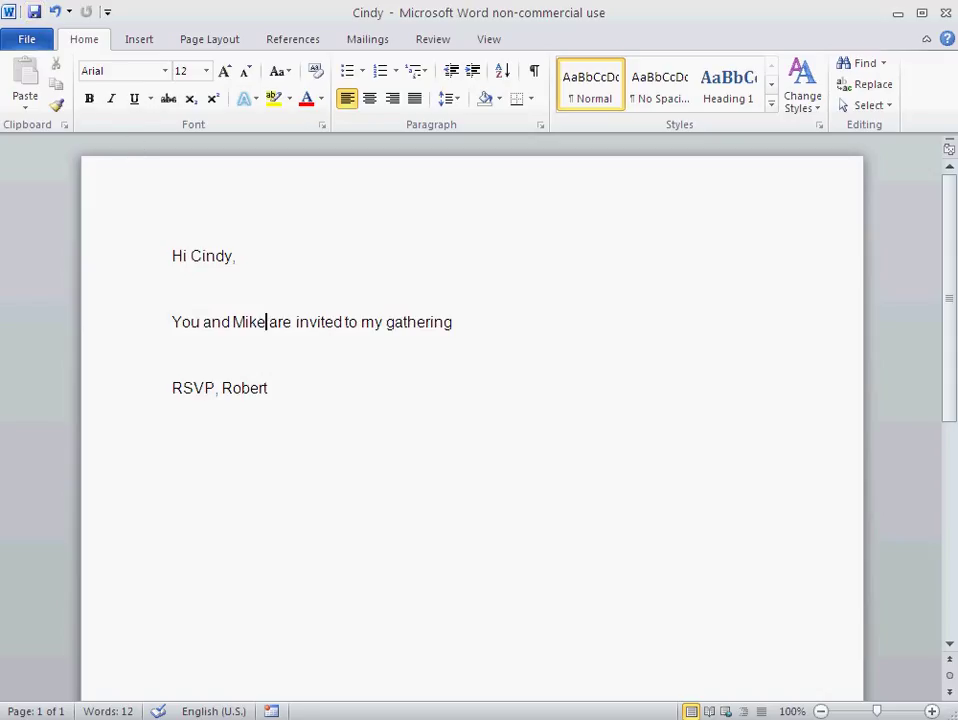
Underline the names Cindy and Mike in the letter.
click(134, 98)
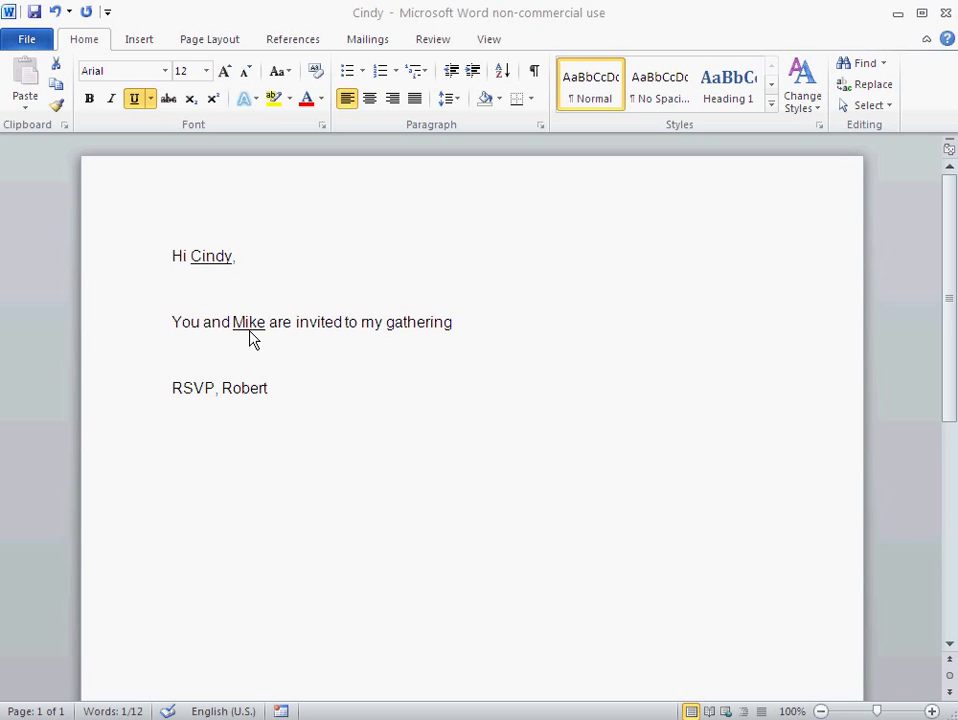
mouse_move(215, 268)
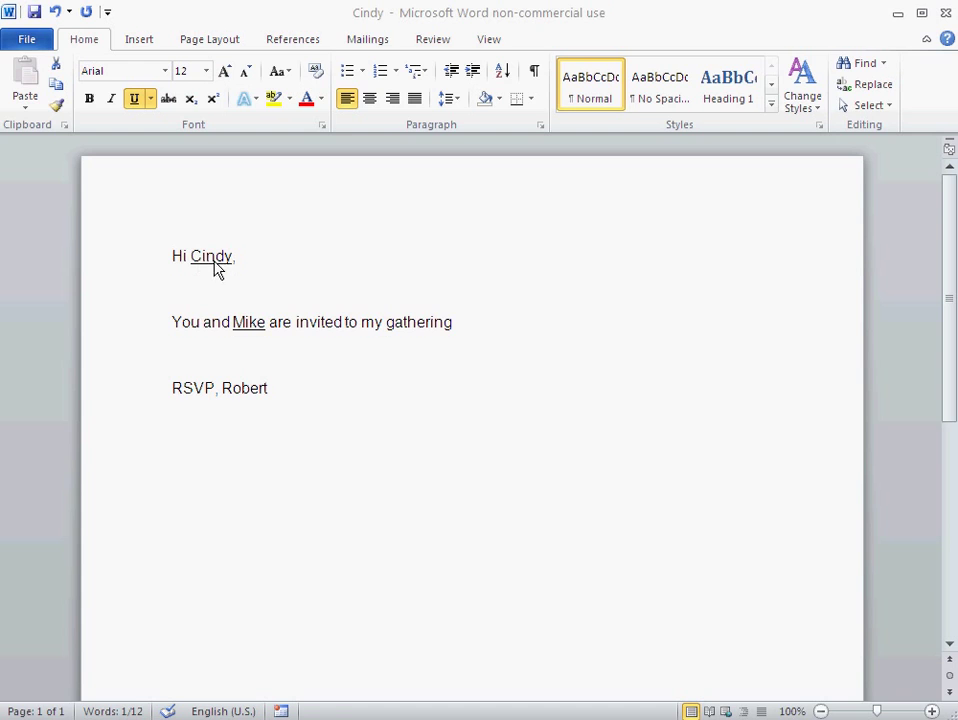
mouse_move(246, 332)
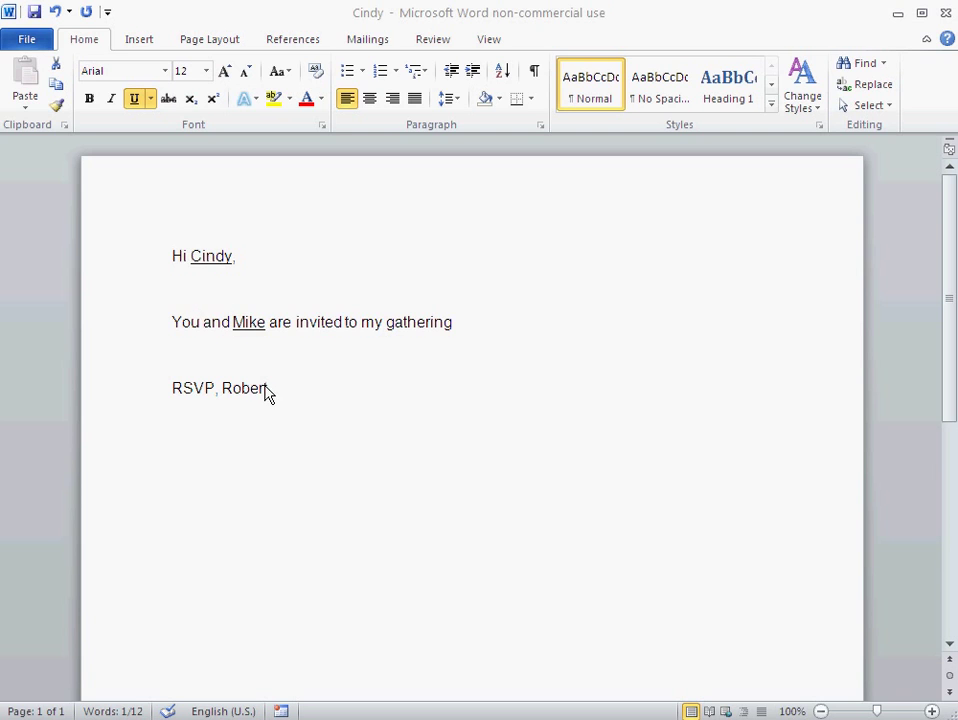
mouse_move(237, 317)
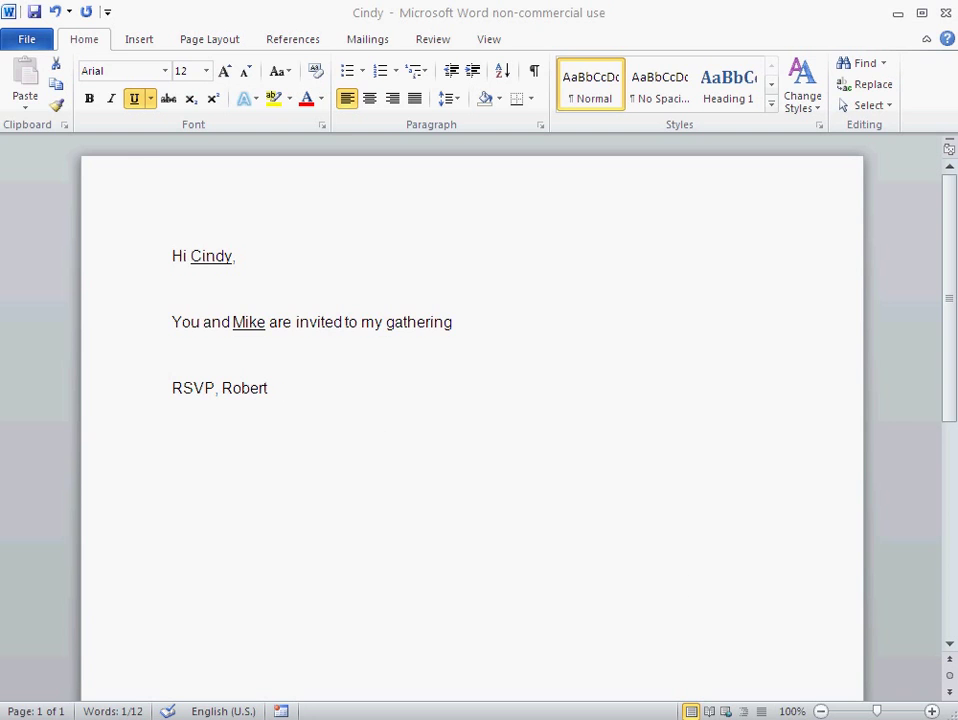
mouse_move(222, 284)
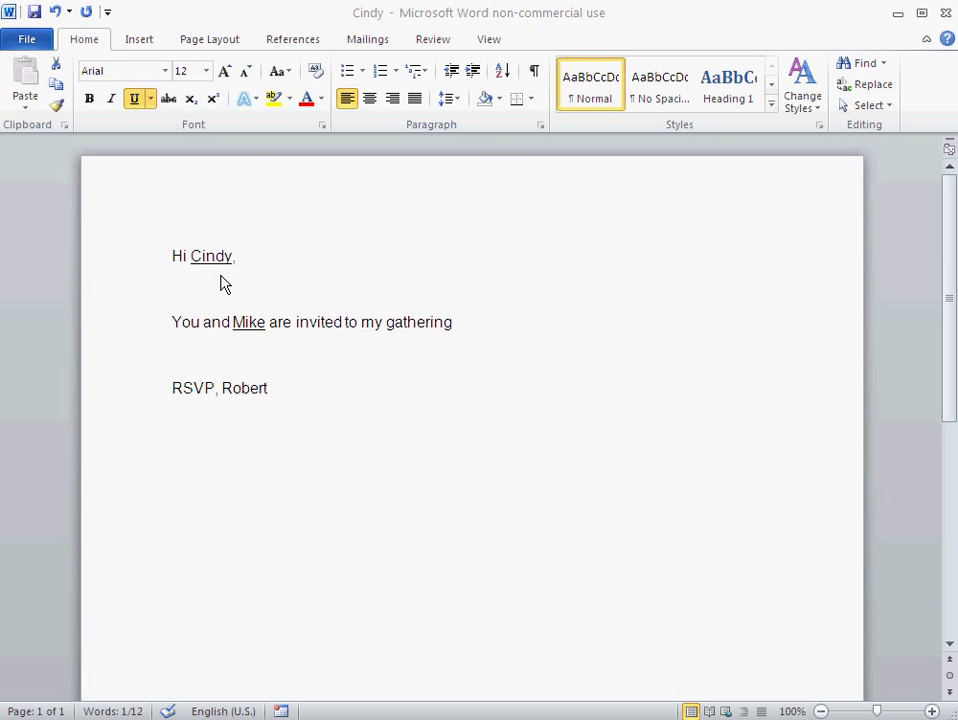
mouse_move(203, 277)
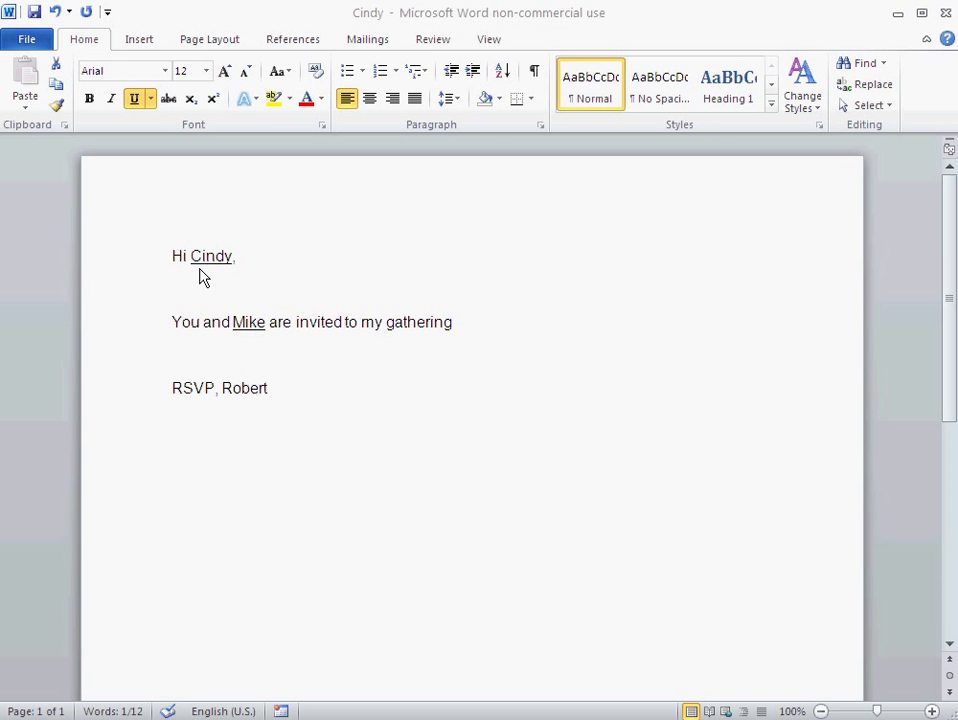
mouse_move(250, 330)
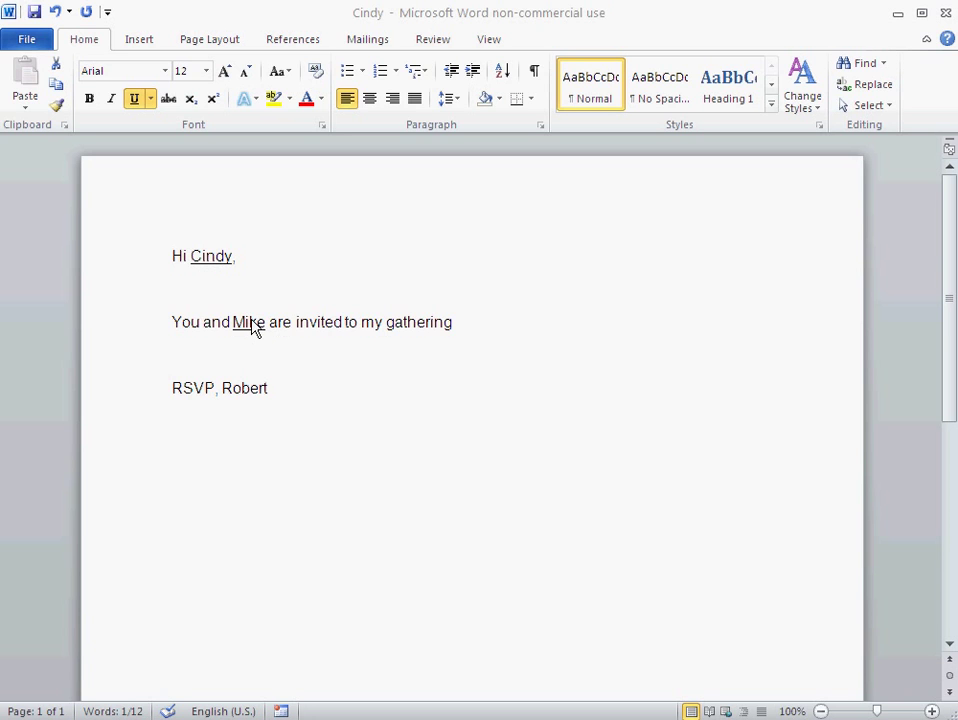